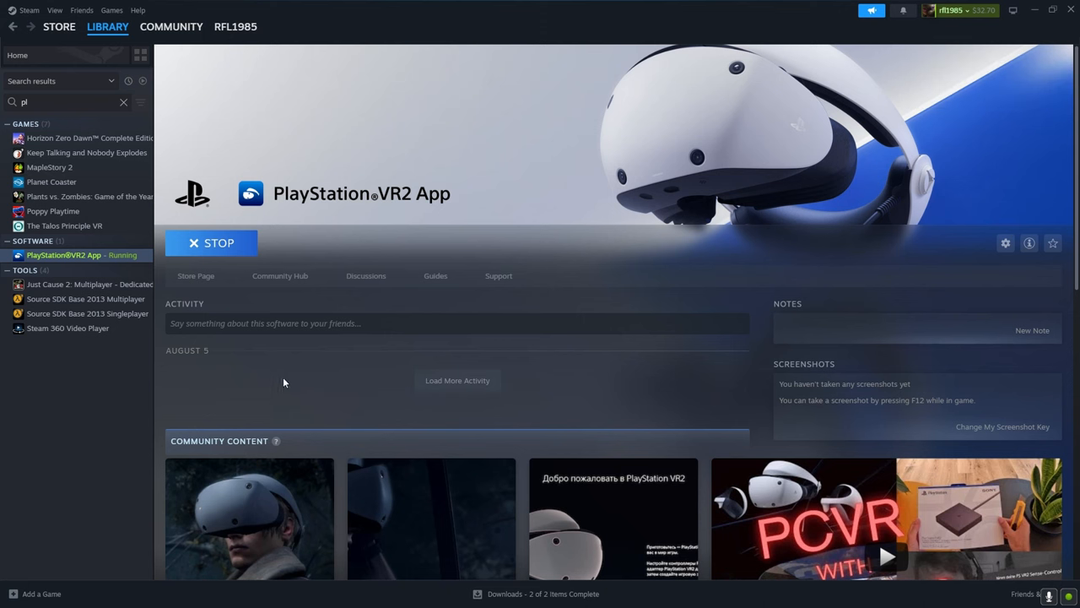
{"action": "mouse_move", "coordinate": [141, 180]}
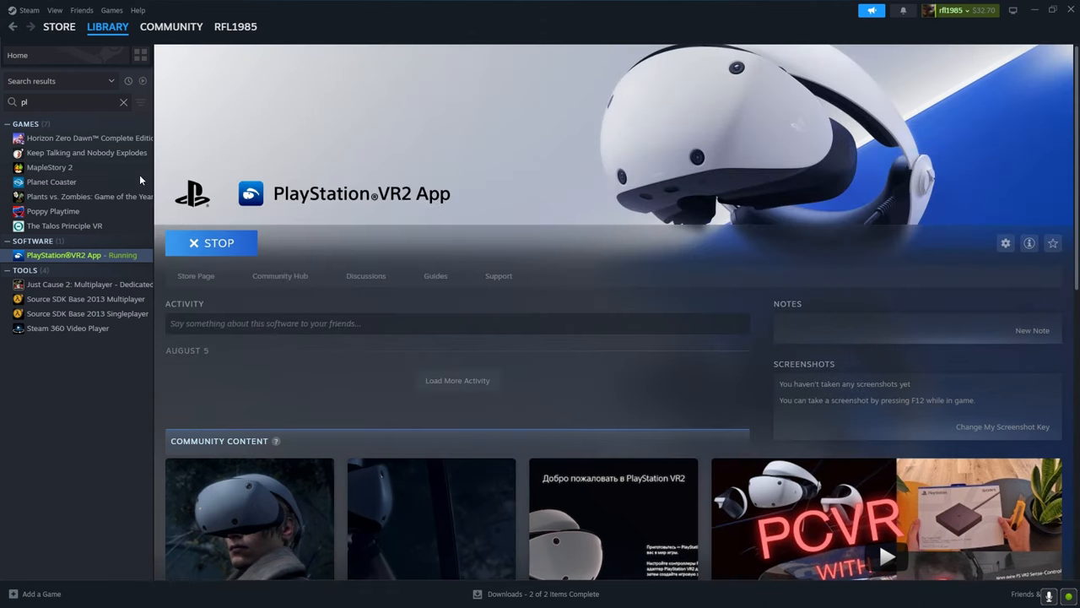
Step: Switch to the running PlayStation VR2 App window showing controller pairing
{"action": "left_click", "coordinate": [123, 101]}
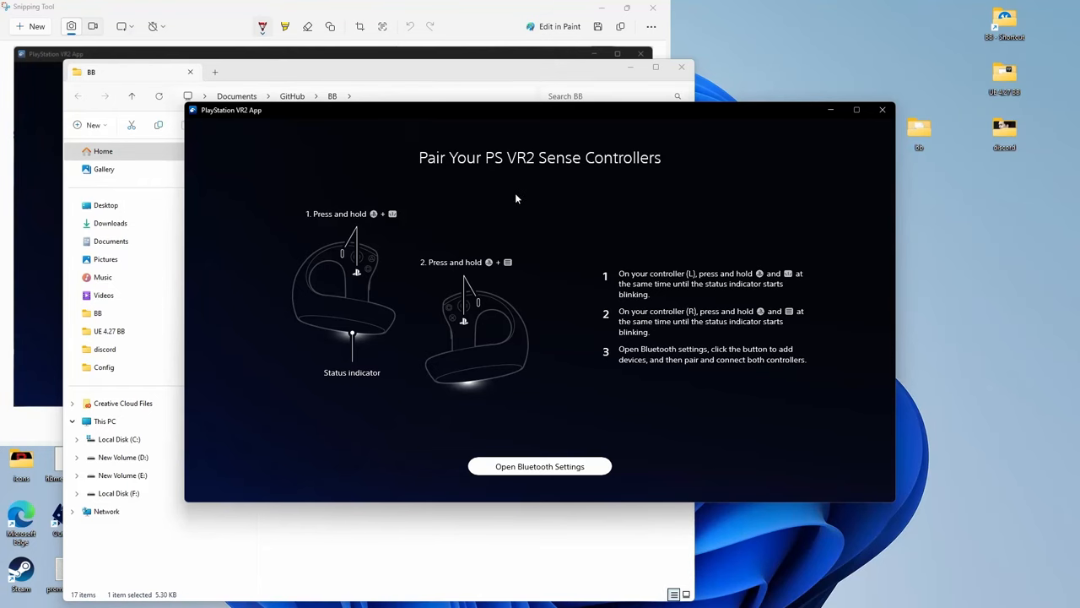
{"action": "mouse_move", "coordinate": [368, 249]}
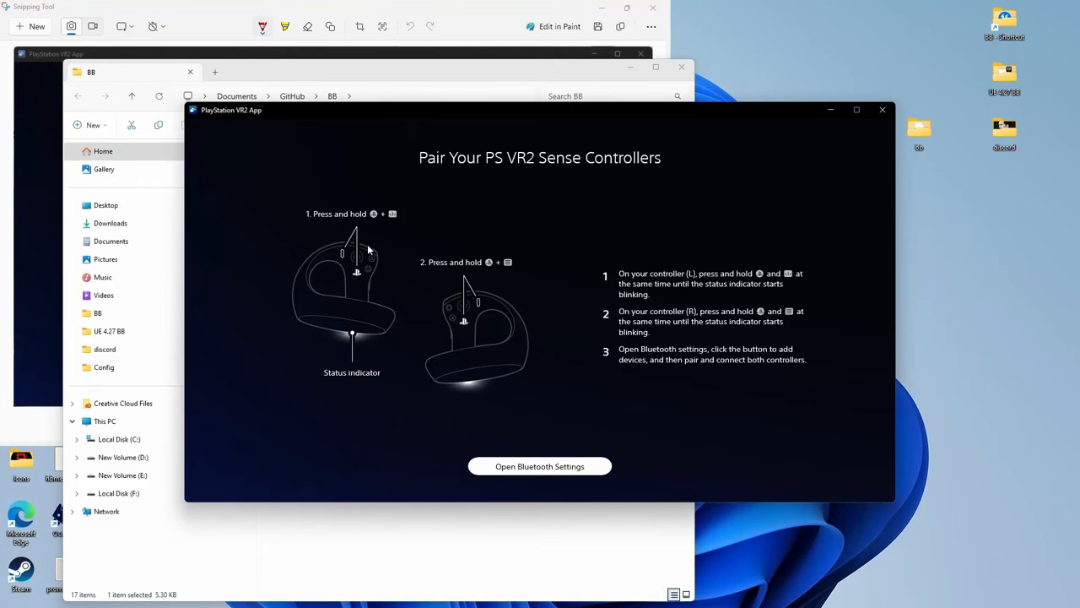
{"action": "mouse_move", "coordinate": [674, 395]}
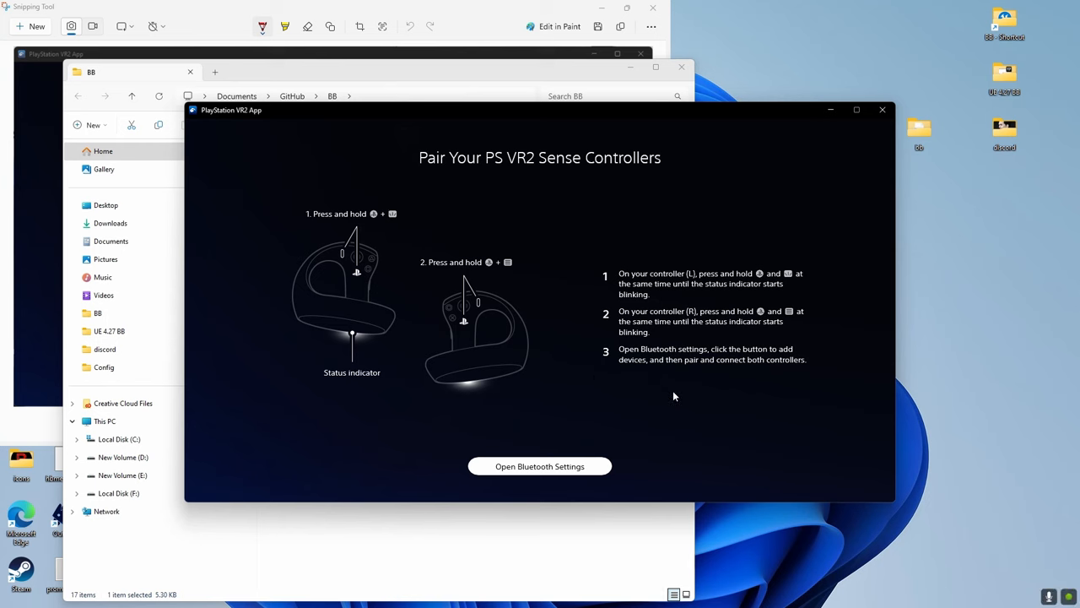
{"action": "mouse_move", "coordinate": [671, 394]}
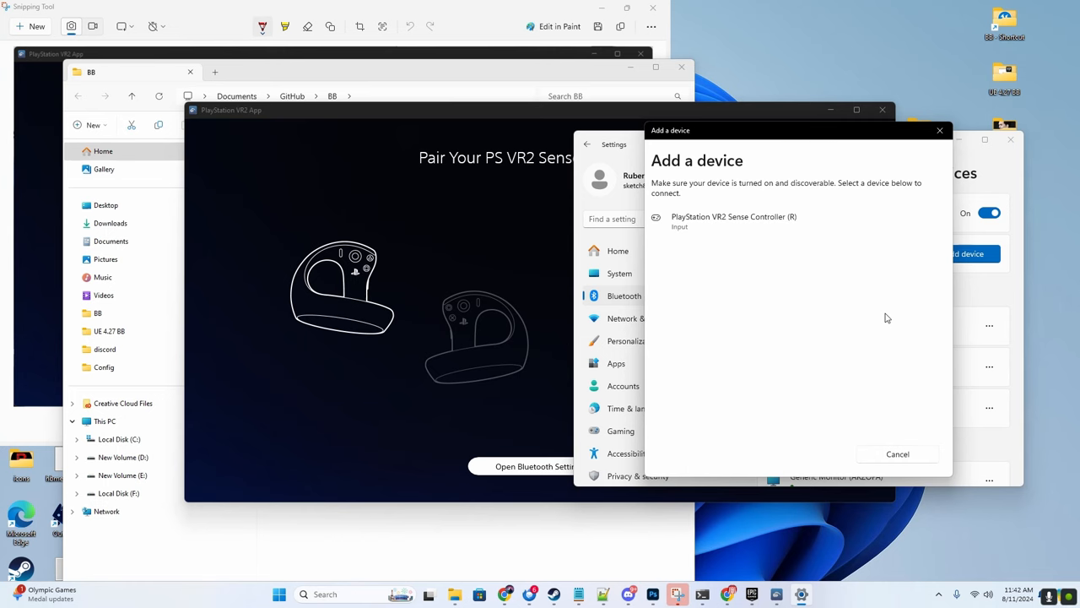
Step: Pair the PlayStation VR2 Sense Controller (R) over Bluetooth
{"action": "left_click", "coordinate": [734, 220]}
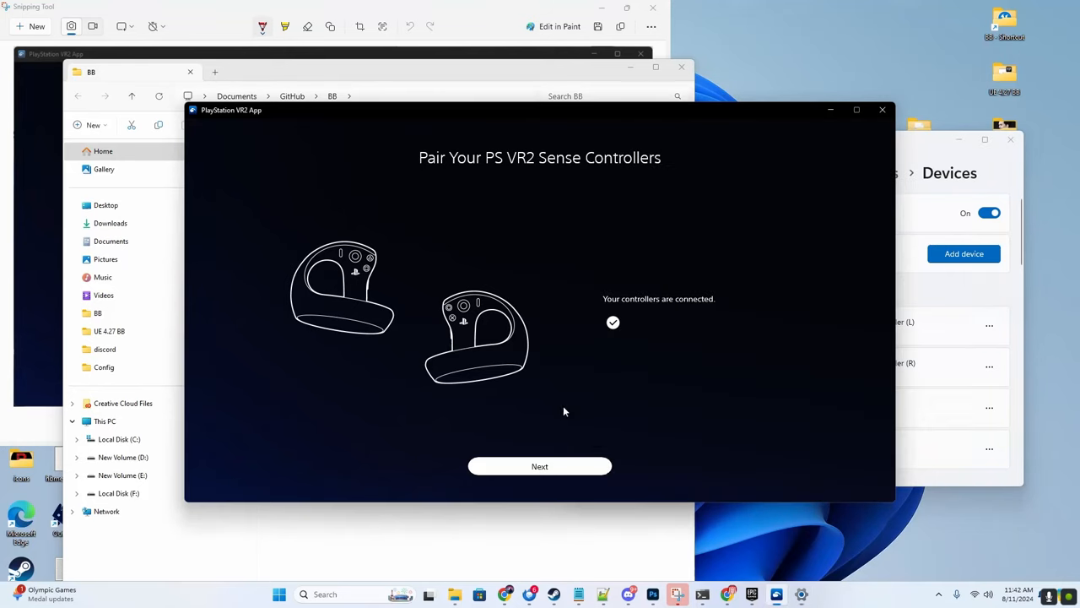
Step: Continue past the connected-controllers screen to the Connect Your VR Headset step
{"action": "left_click", "coordinate": [539, 466]}
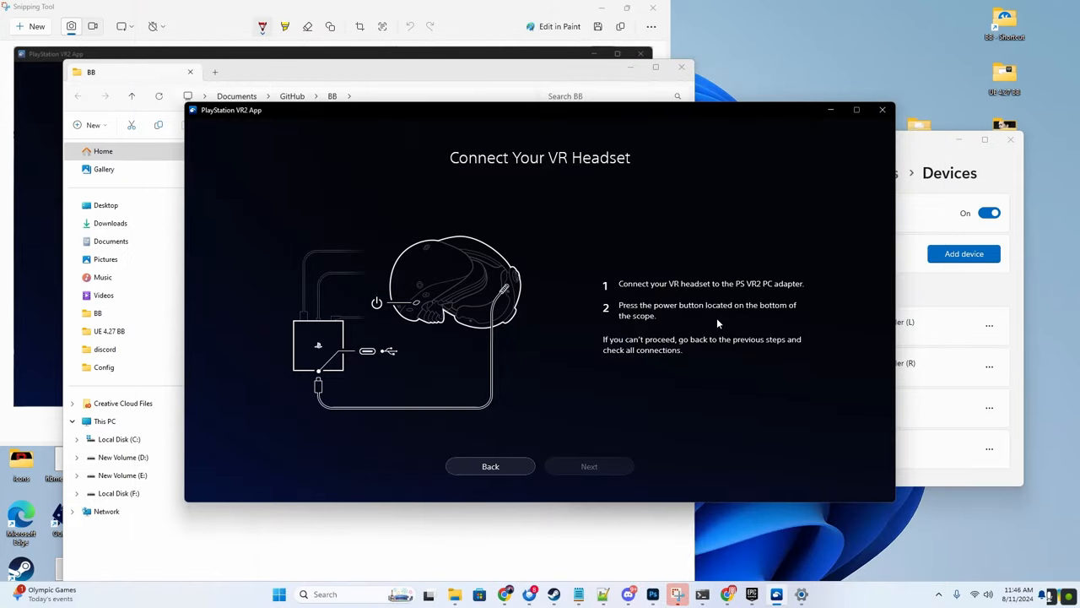
{"action": "mouse_move", "coordinate": [541, 309]}
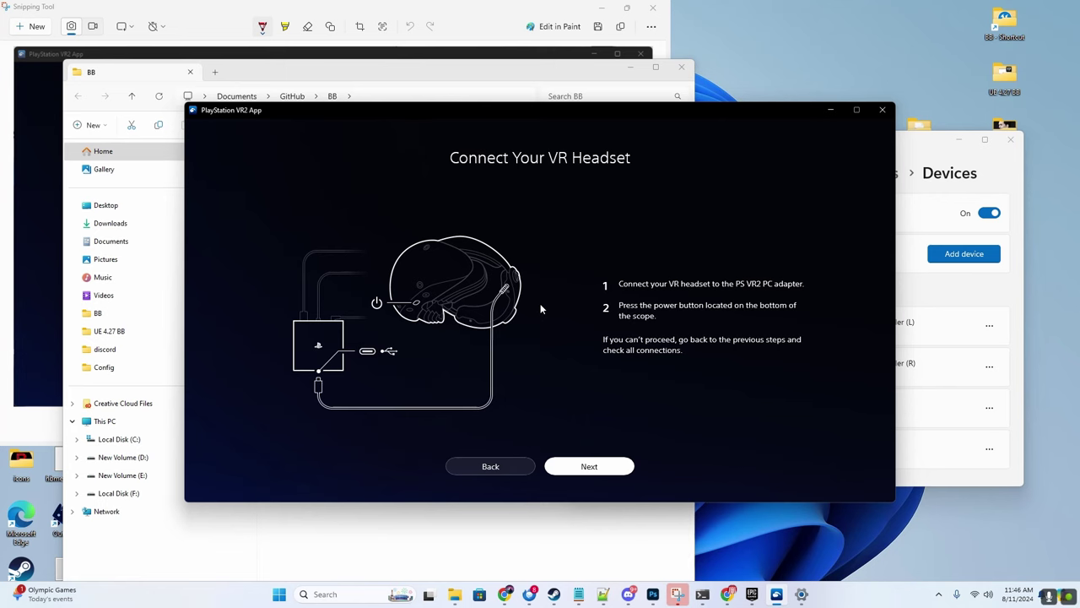
Step: Accept the safety notice, share Full usage data, and continue past Stereo Headphones
{"action": "left_click", "coordinate": [588, 466]}
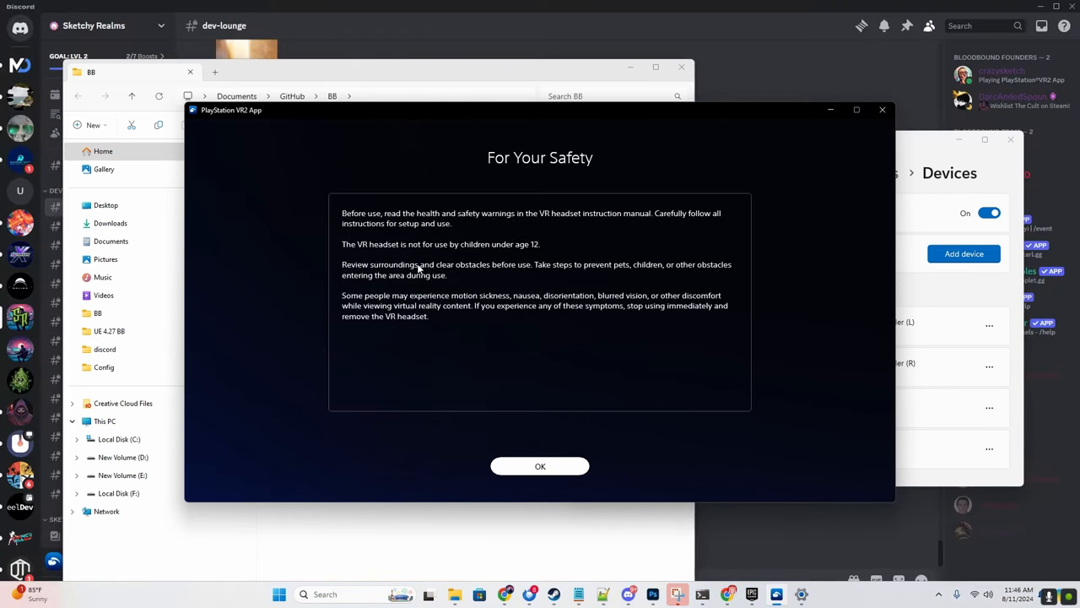
{"action": "left_click", "coordinate": [539, 466]}
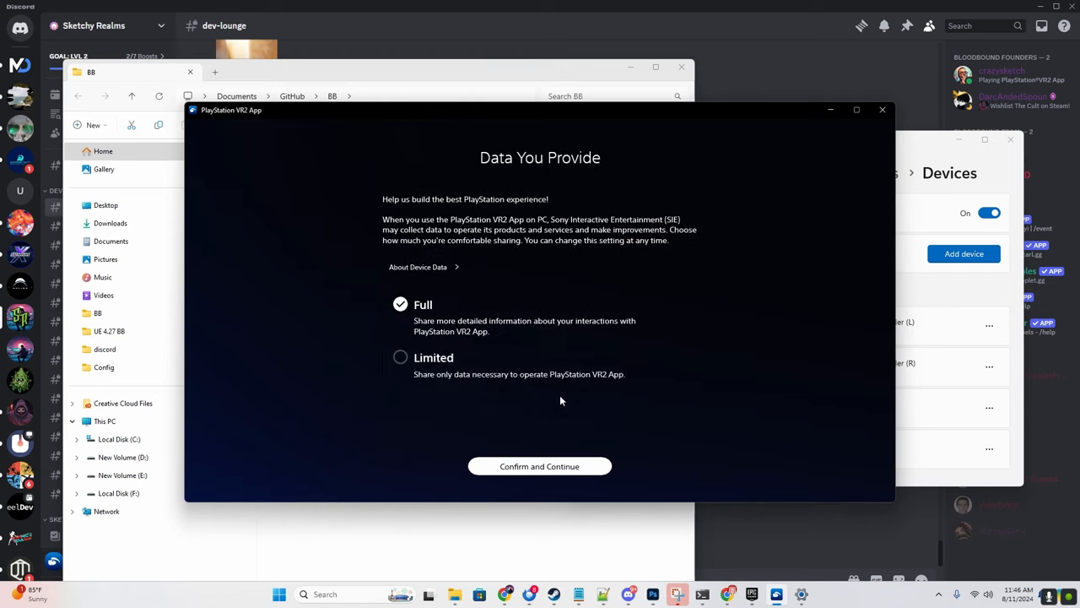
{"action": "mouse_move", "coordinate": [551, 333]}
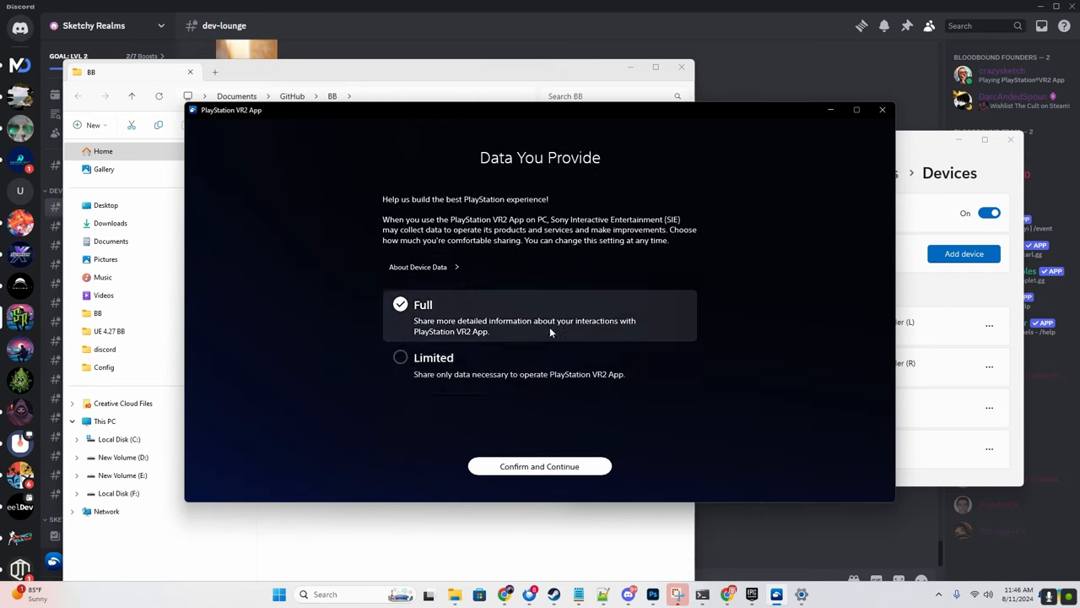
{"action": "mouse_move", "coordinate": [481, 395]}
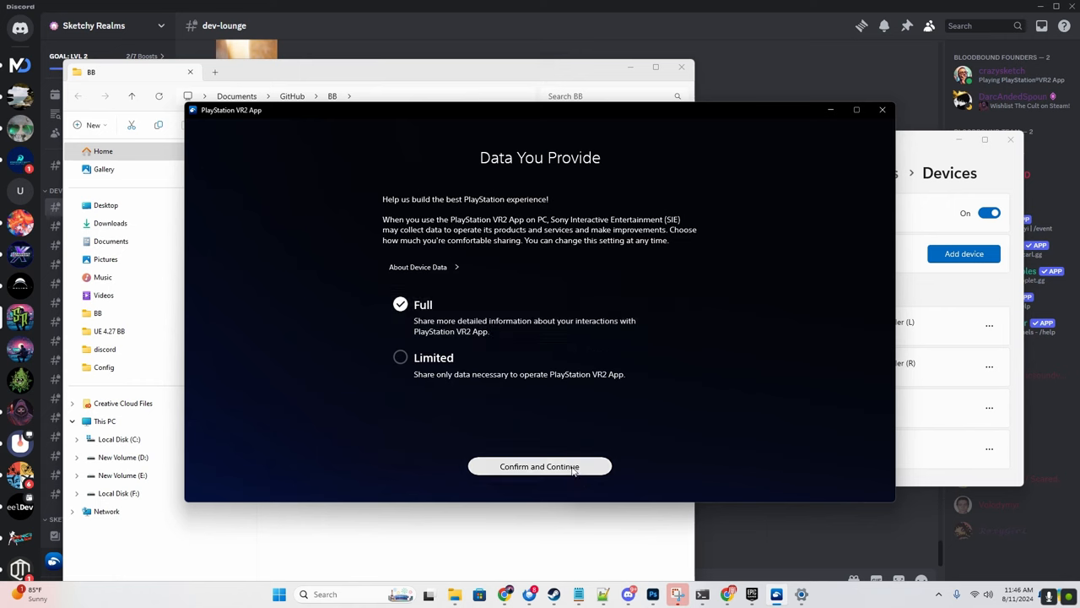
{"action": "left_click", "coordinate": [539, 465]}
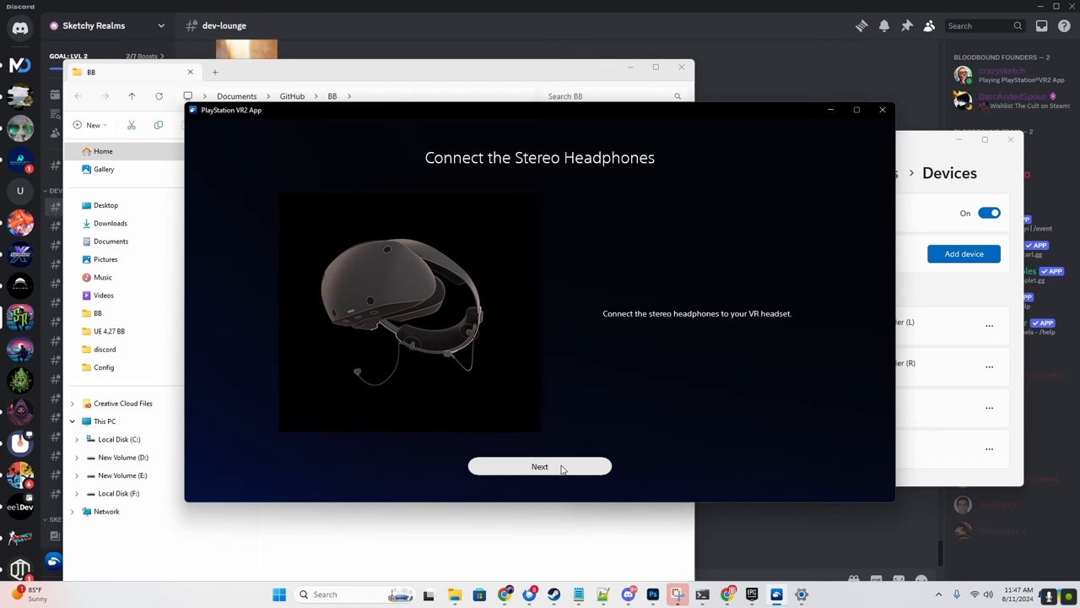
{"action": "left_click", "coordinate": [539, 466]}
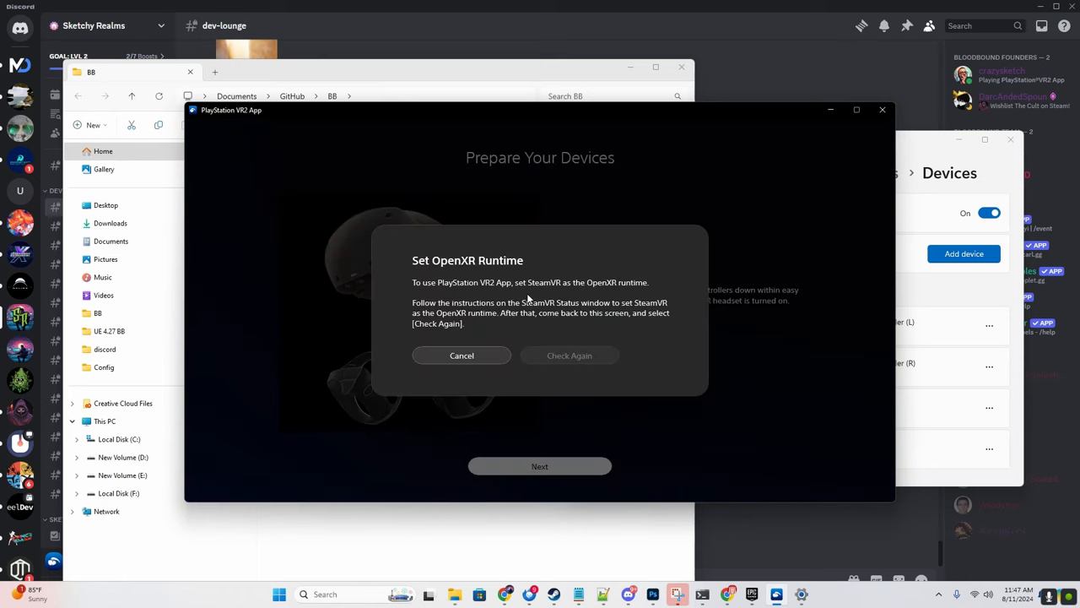
{"action": "mouse_move", "coordinate": [532, 312]}
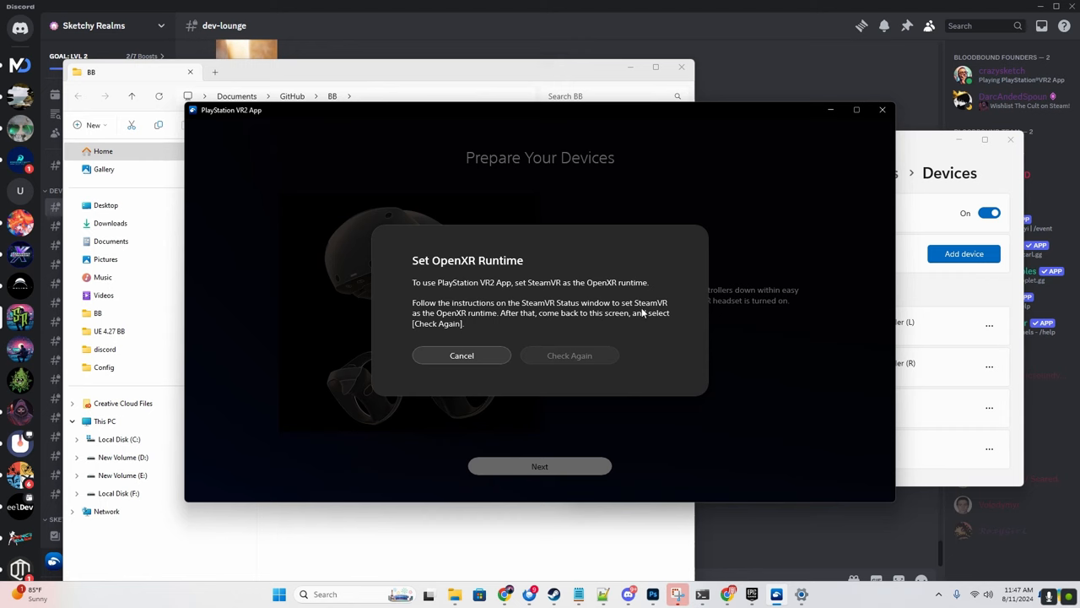
{"action": "mouse_move", "coordinate": [544, 324]}
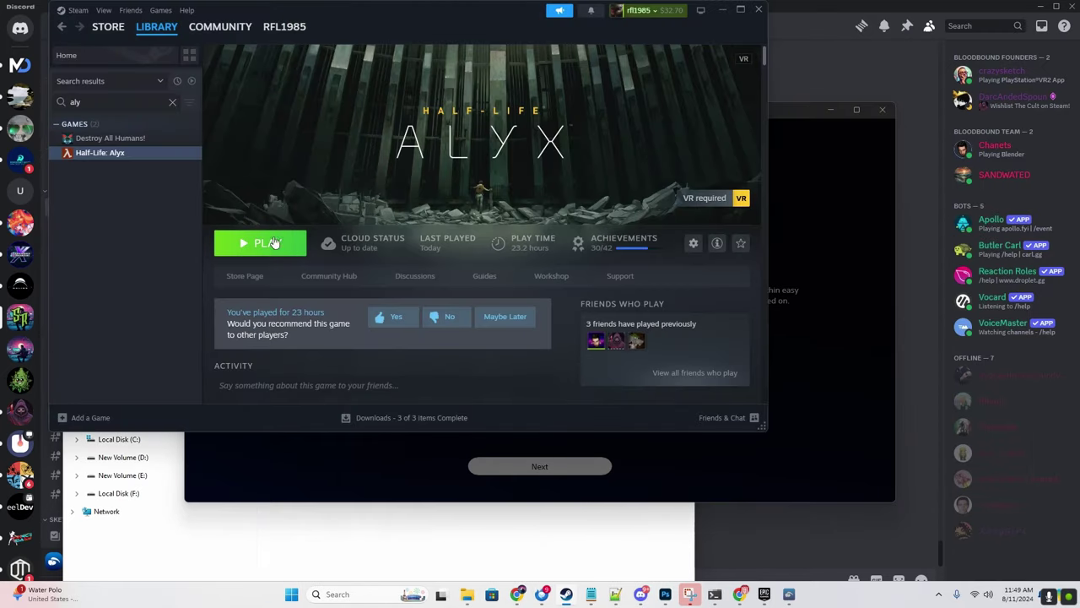
Step: Play Half-Life: Alyx from the Steam library
{"action": "left_click", "coordinate": [259, 243]}
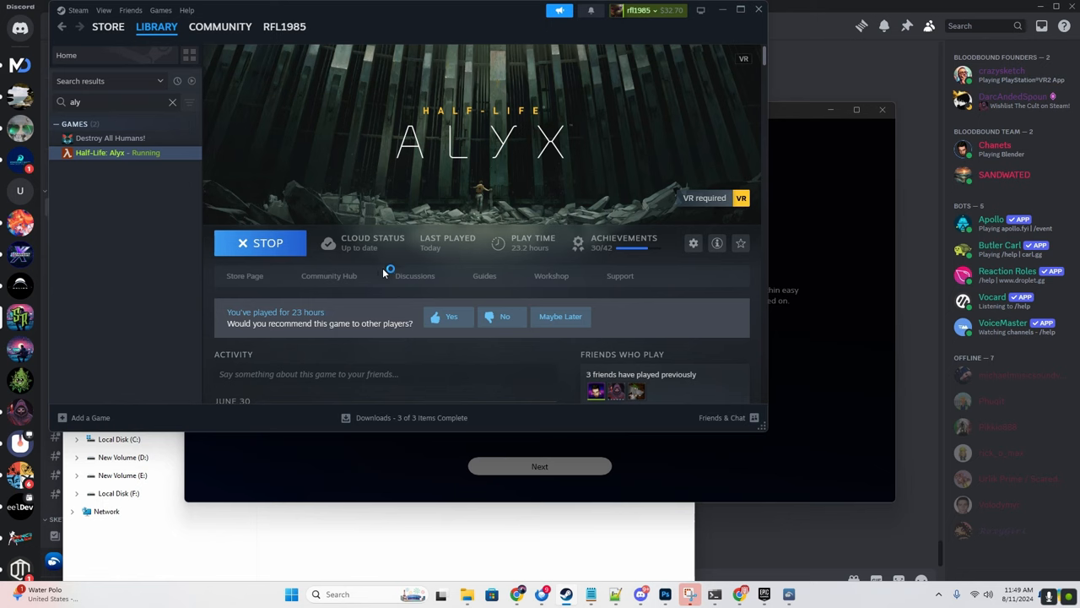
{"action": "mouse_move", "coordinate": [379, 270]}
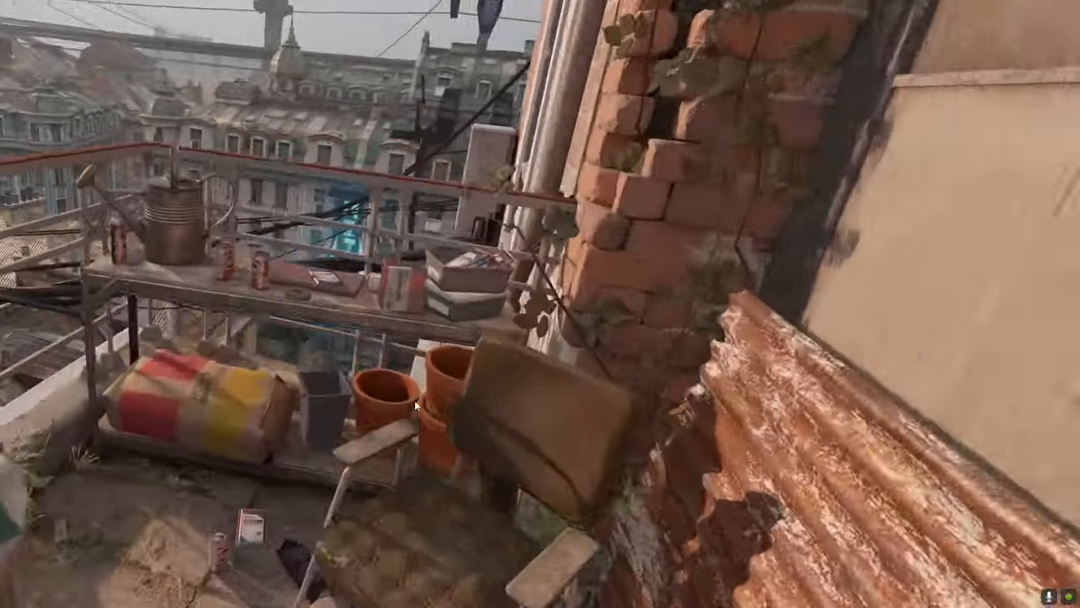
{"action": "mouse_move", "coordinate": [413, 406]}
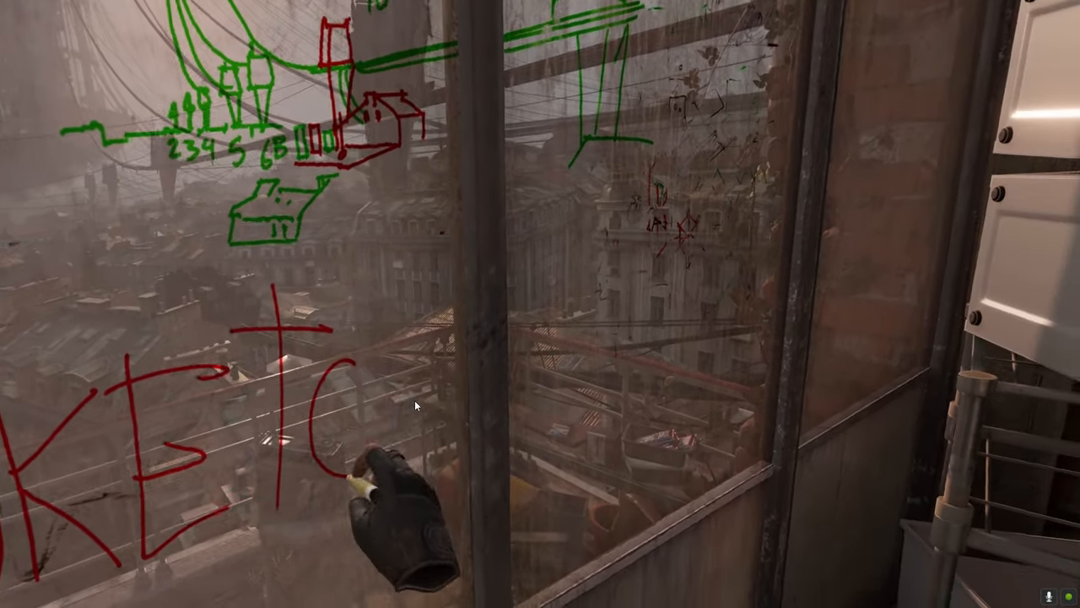
{"action": "mouse_move", "coordinate": [414, 405]}
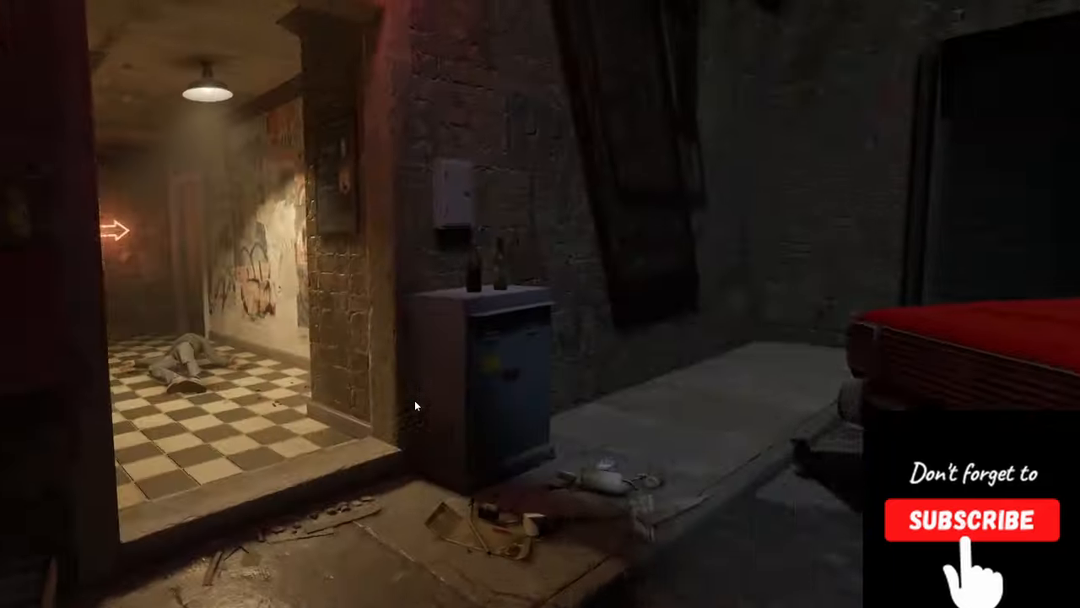
{"action": "mouse_move", "coordinate": [416, 407]}
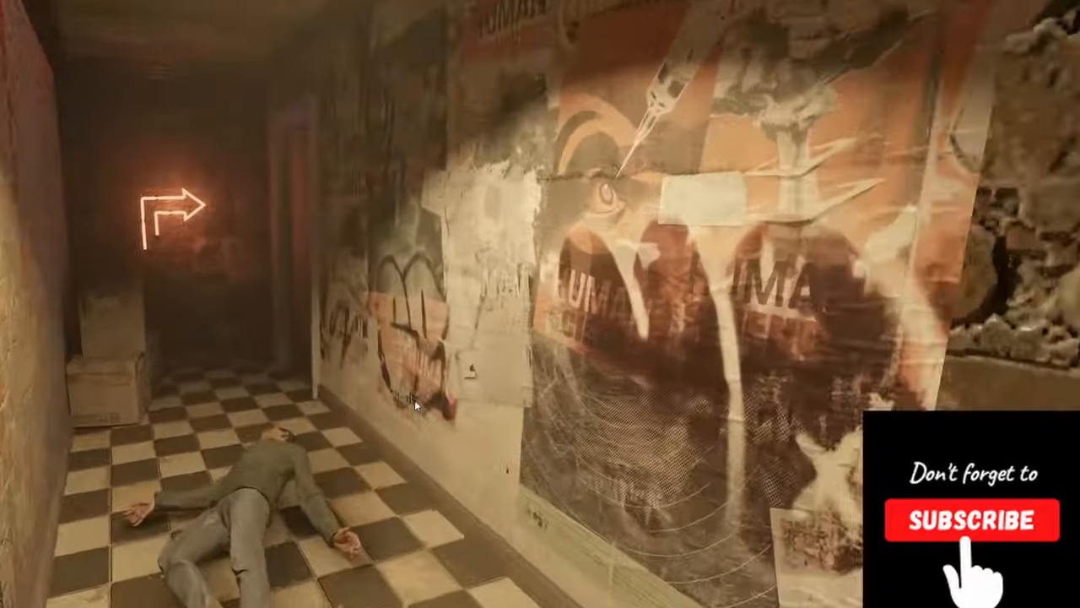